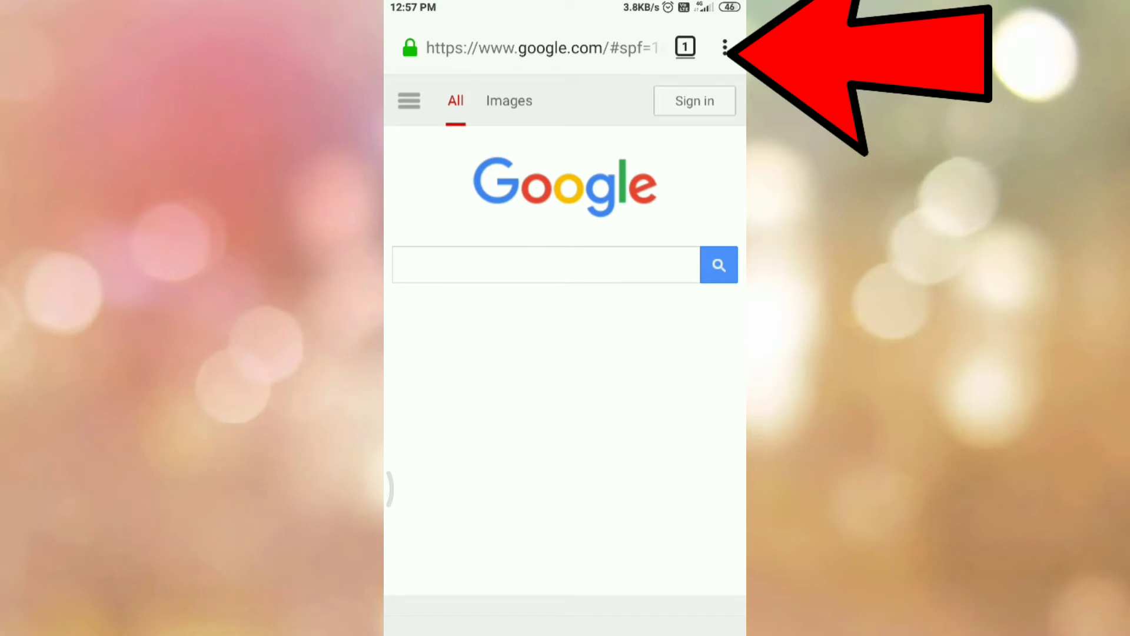
- Reach the Firefox Sync sign-in page through the browser menu and Settings
click(724, 47)
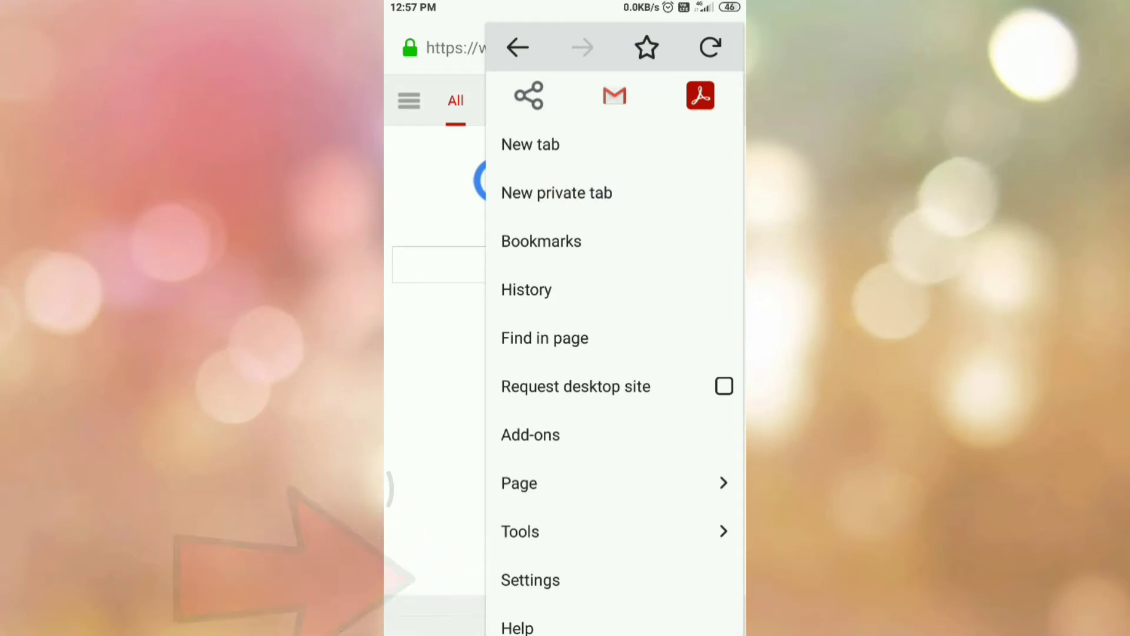
click(529, 579)
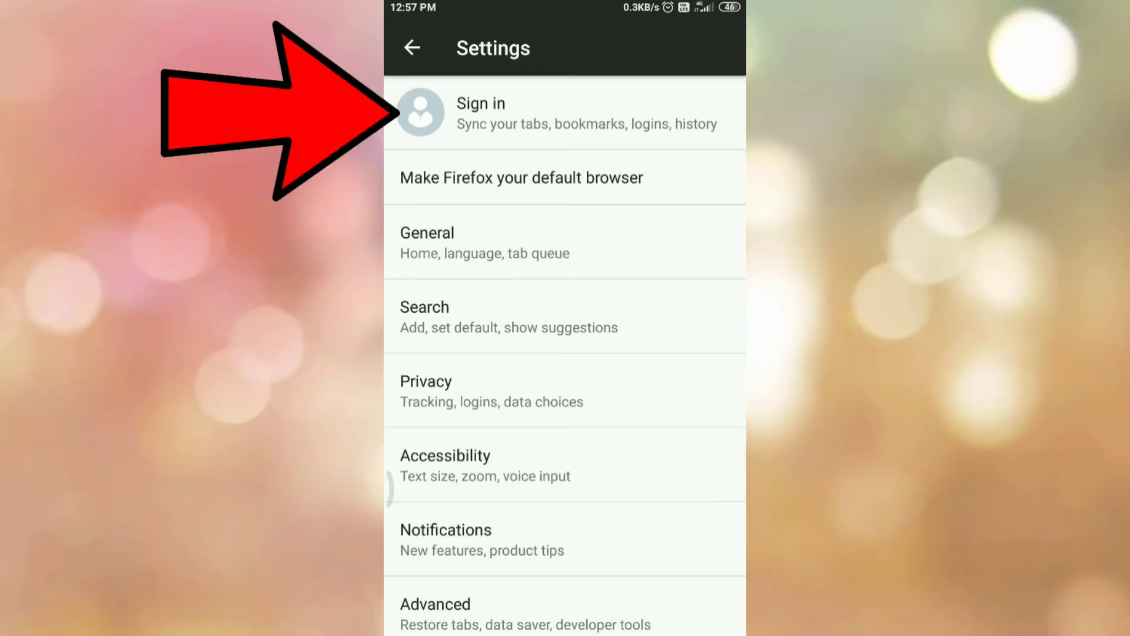
click(562, 113)
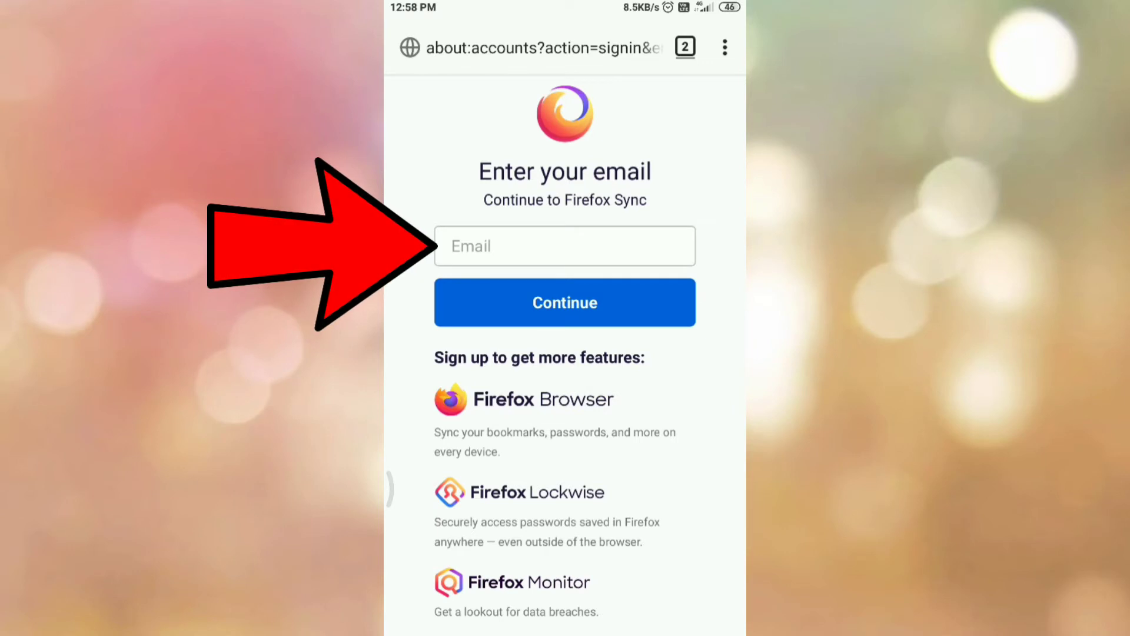
- Enter the email starting with 'shin', accept the suggested full address and continue
click(564, 246)
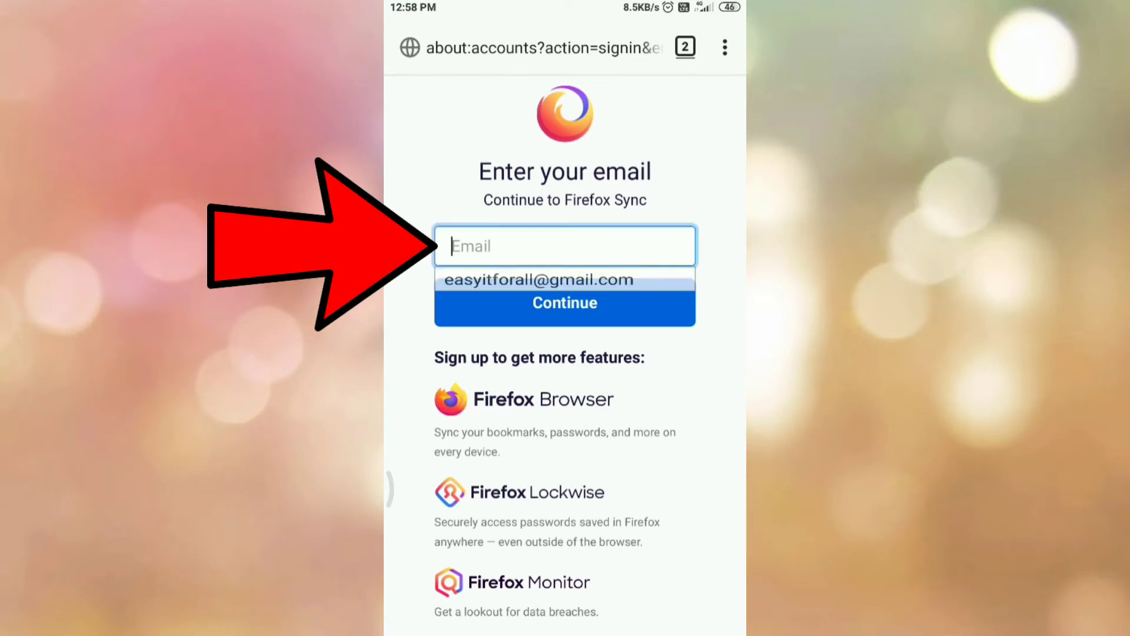
click(564, 246)
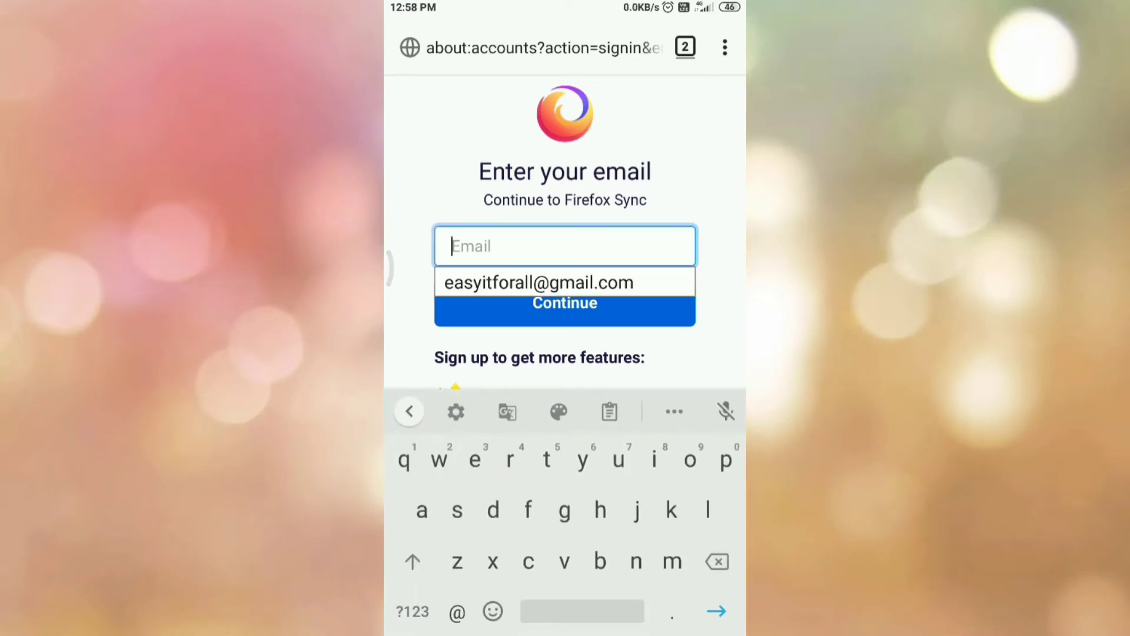
text(shin)
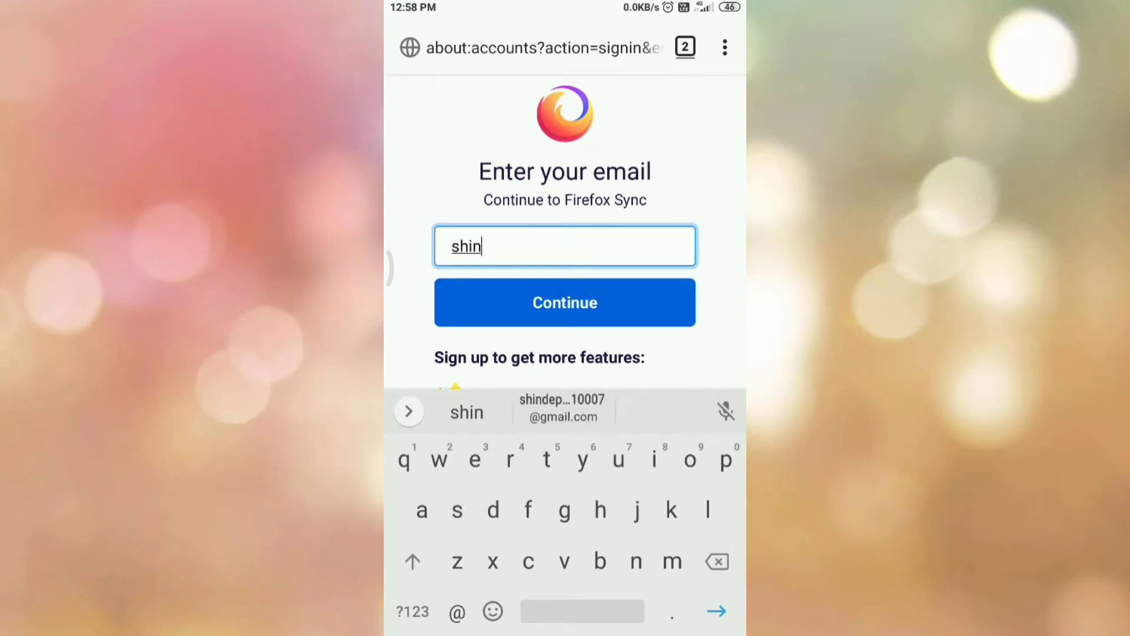
click(562, 411)
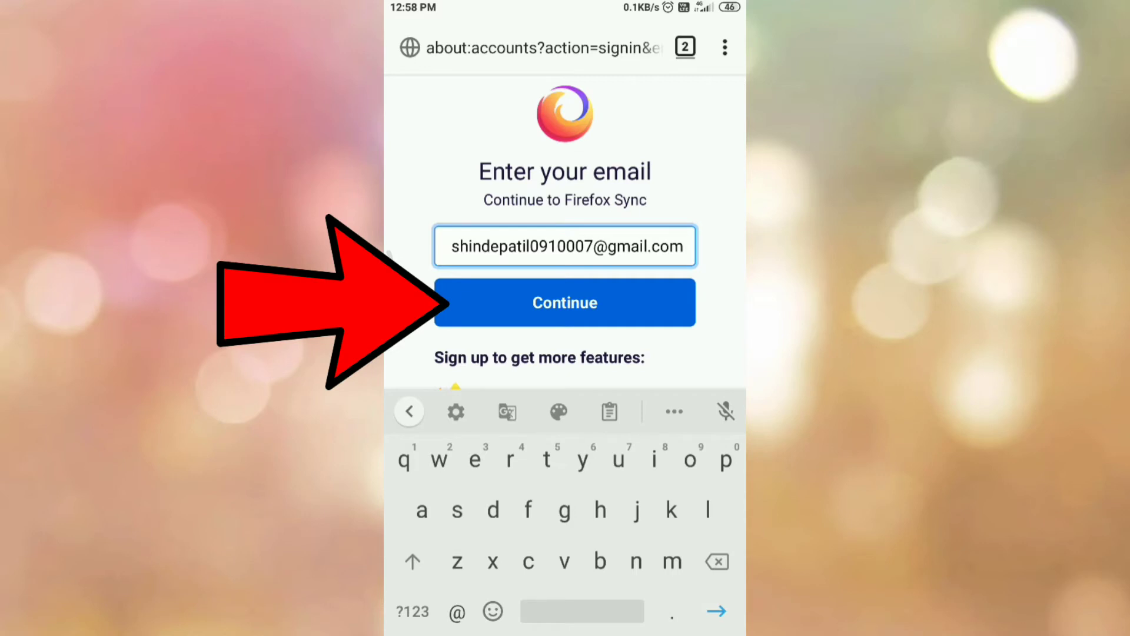
click(563, 302)
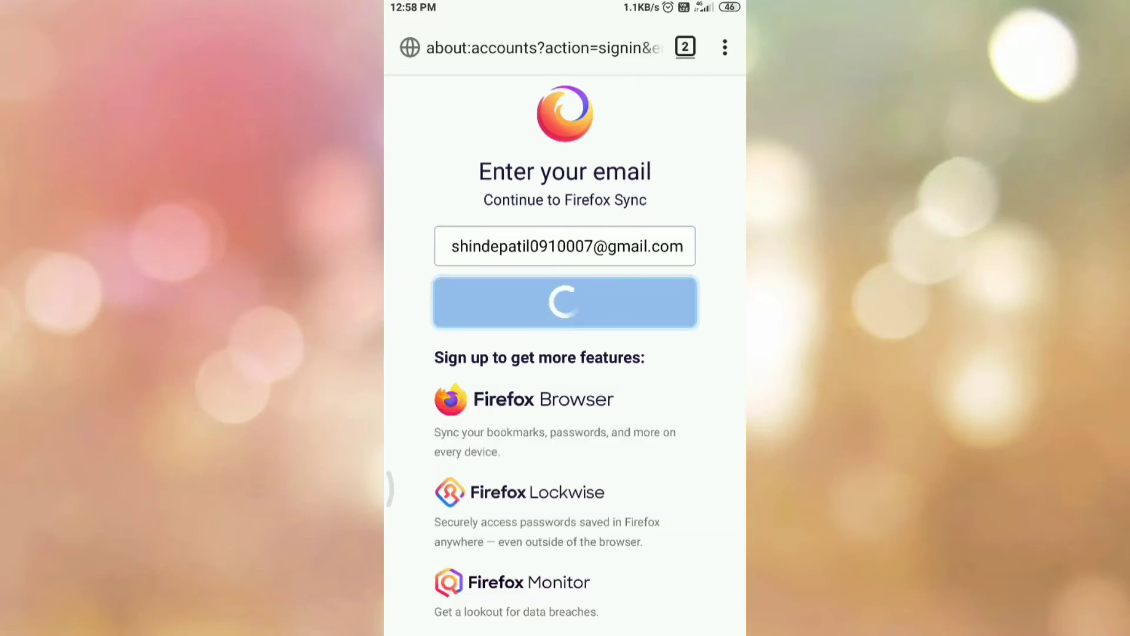
- Fill in the password, repeated password and age, then create the new Firefox account
click(564, 302)
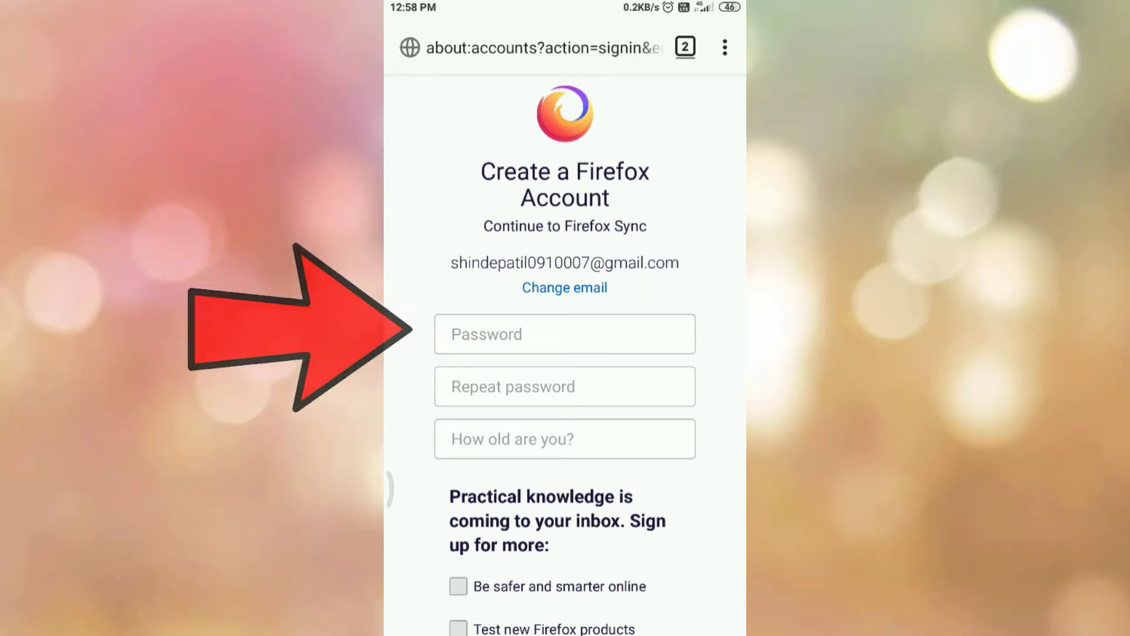
click(564, 333)
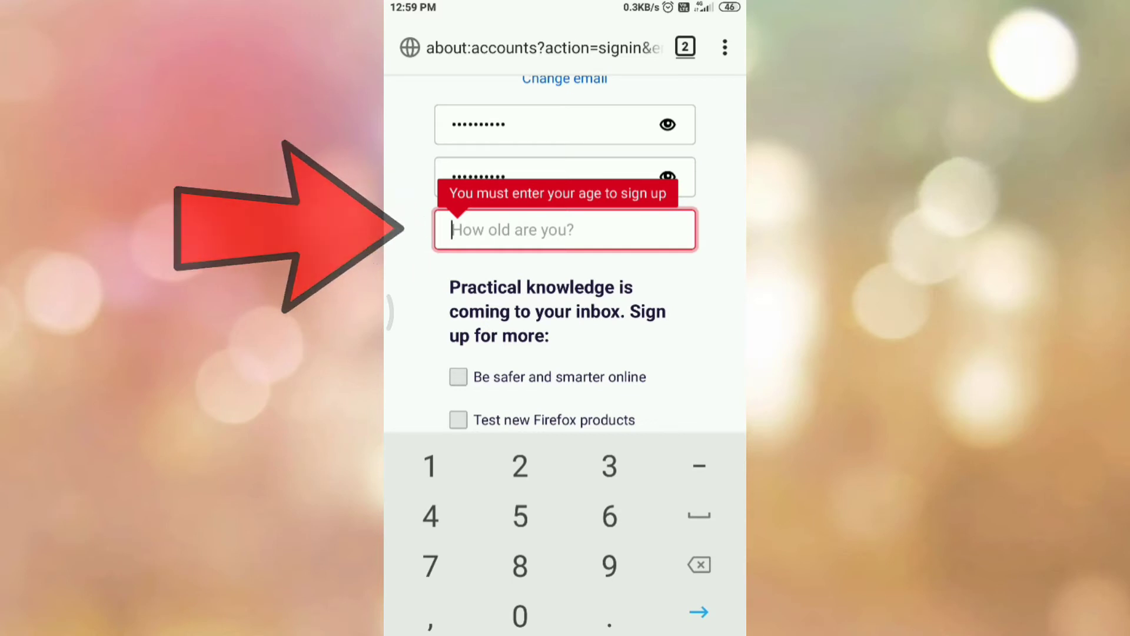
click(519, 464)
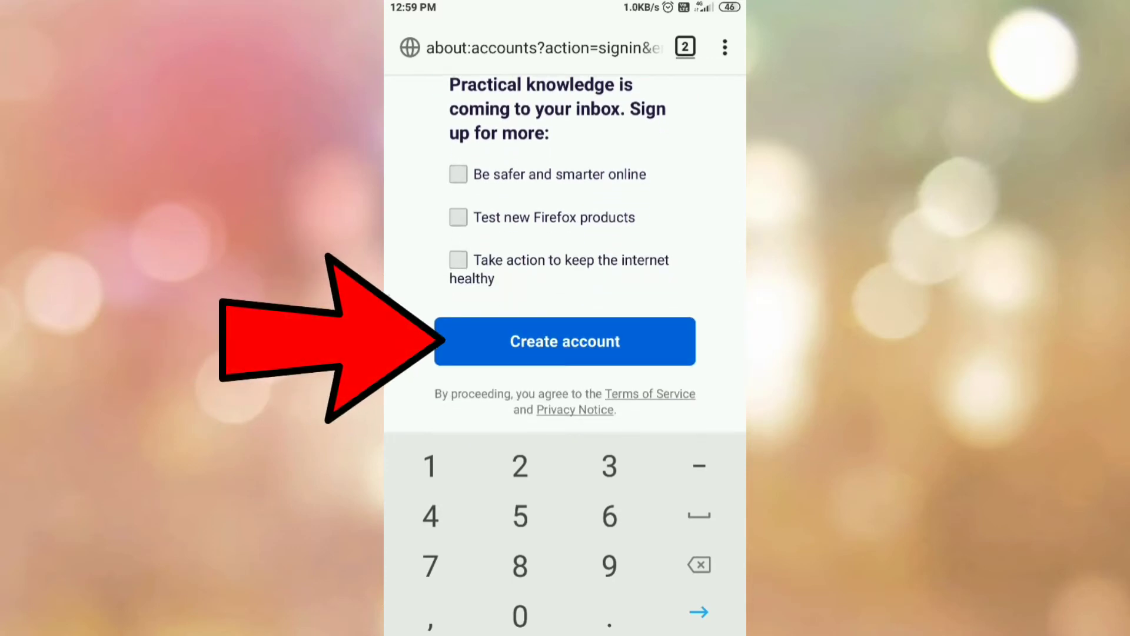
click(564, 342)
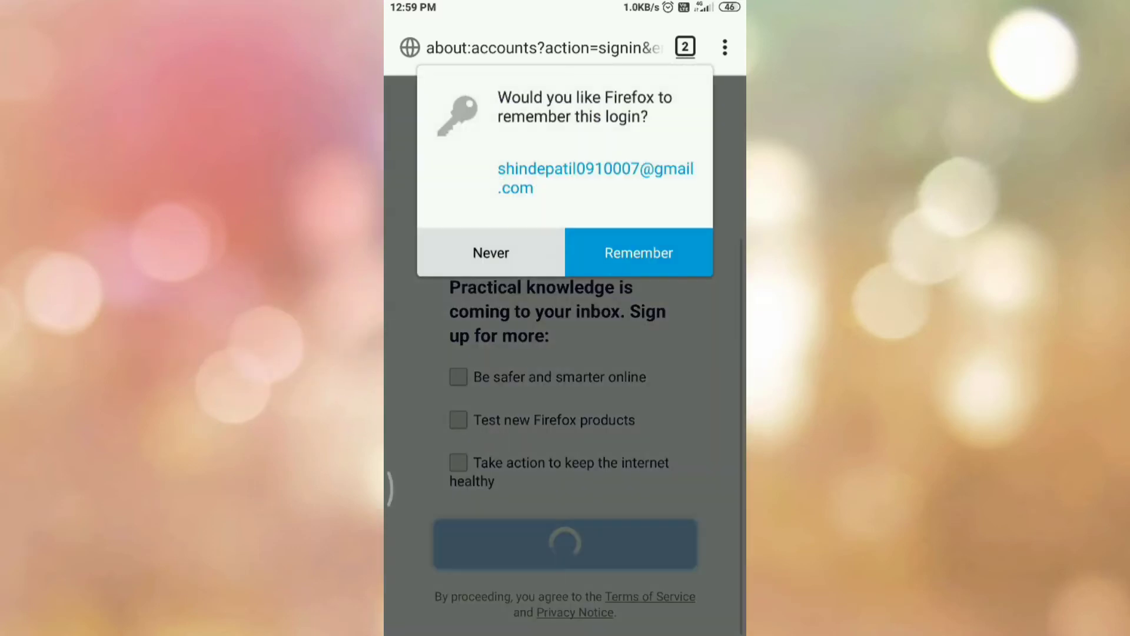
- Answer the Remember login popup and sync all the ticked data categories
click(637, 252)
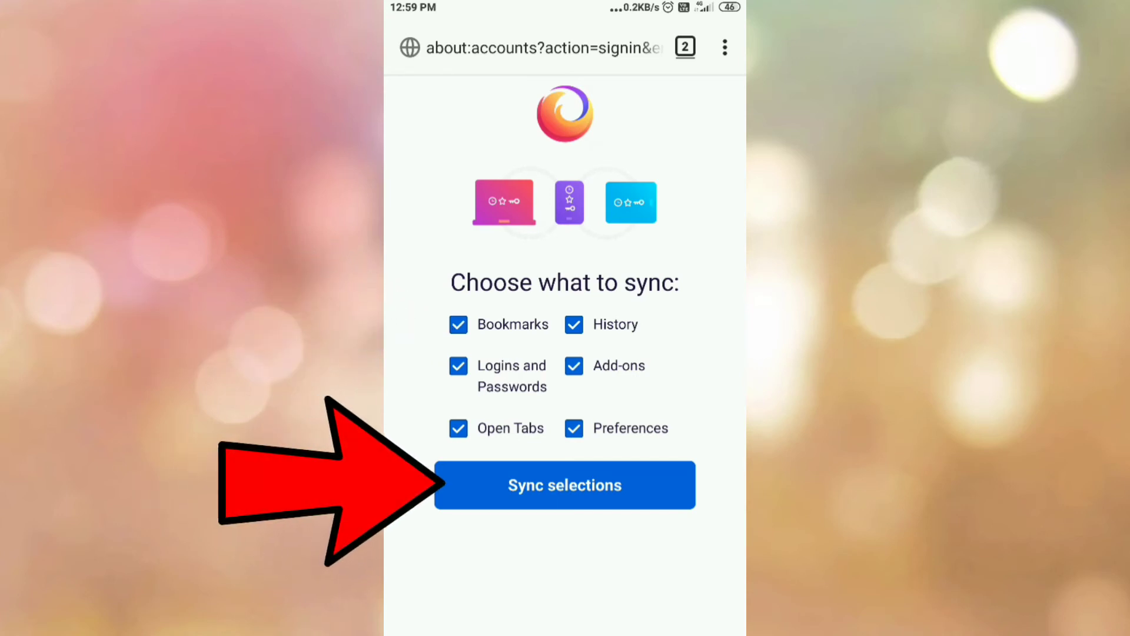
click(564, 484)
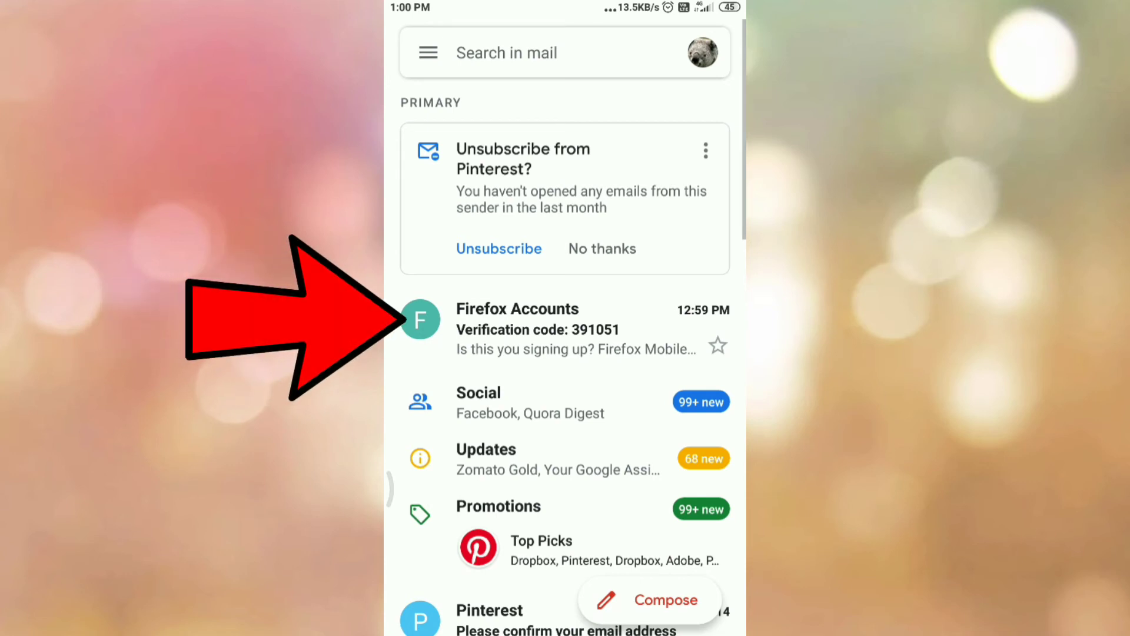
- Open the Firefox Accounts verification-code email from the Gmail inbox
click(562, 329)
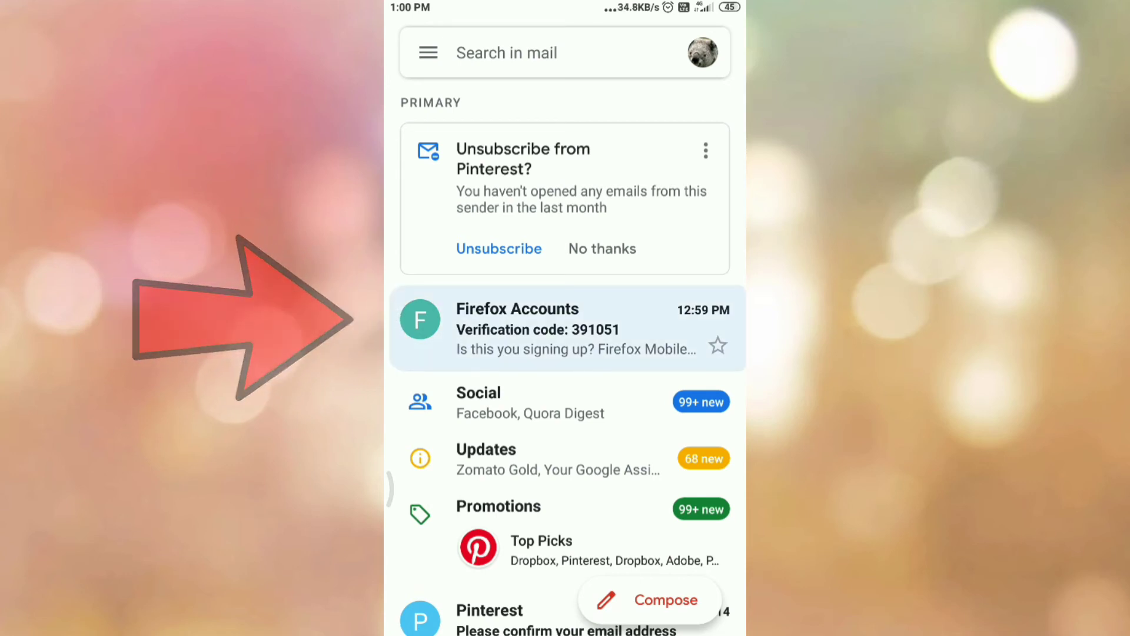
click(564, 327)
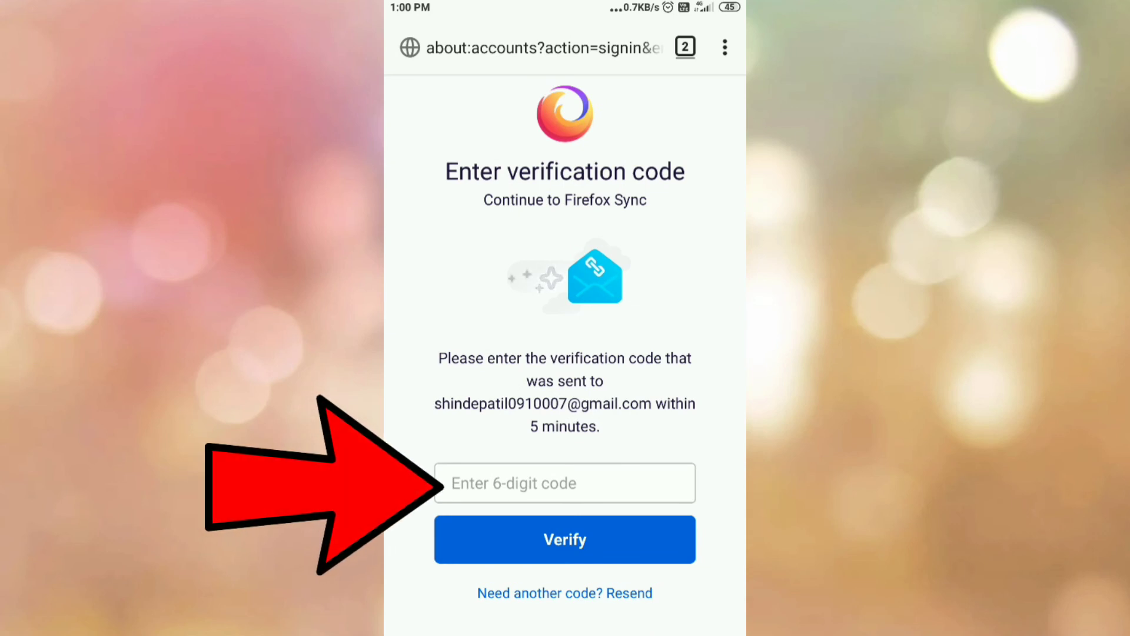
click(564, 482)
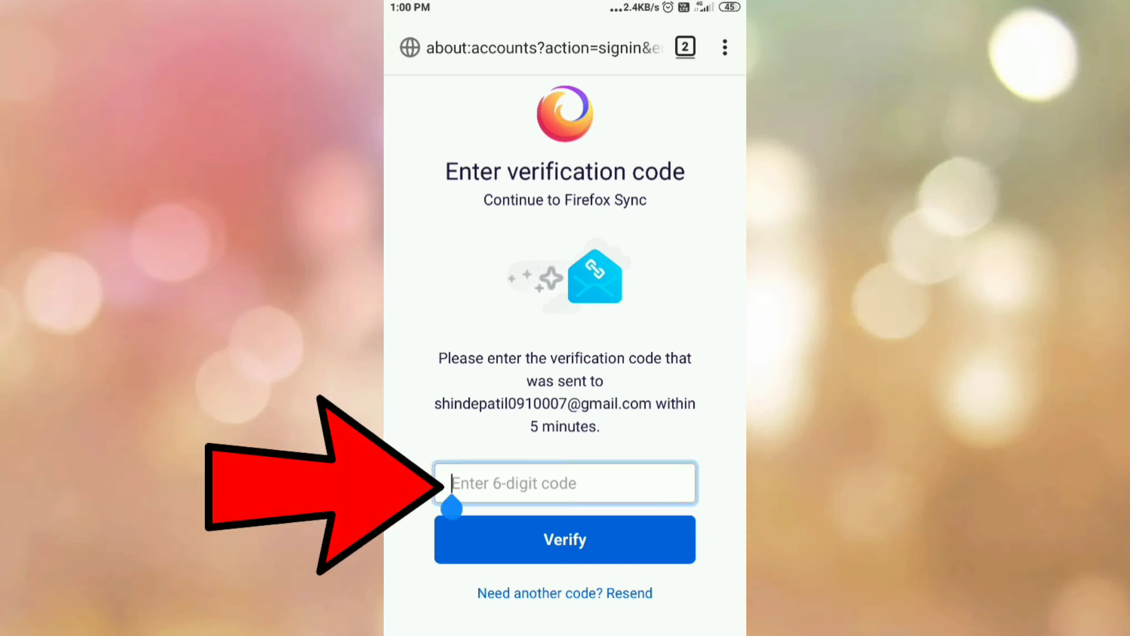
click(564, 482)
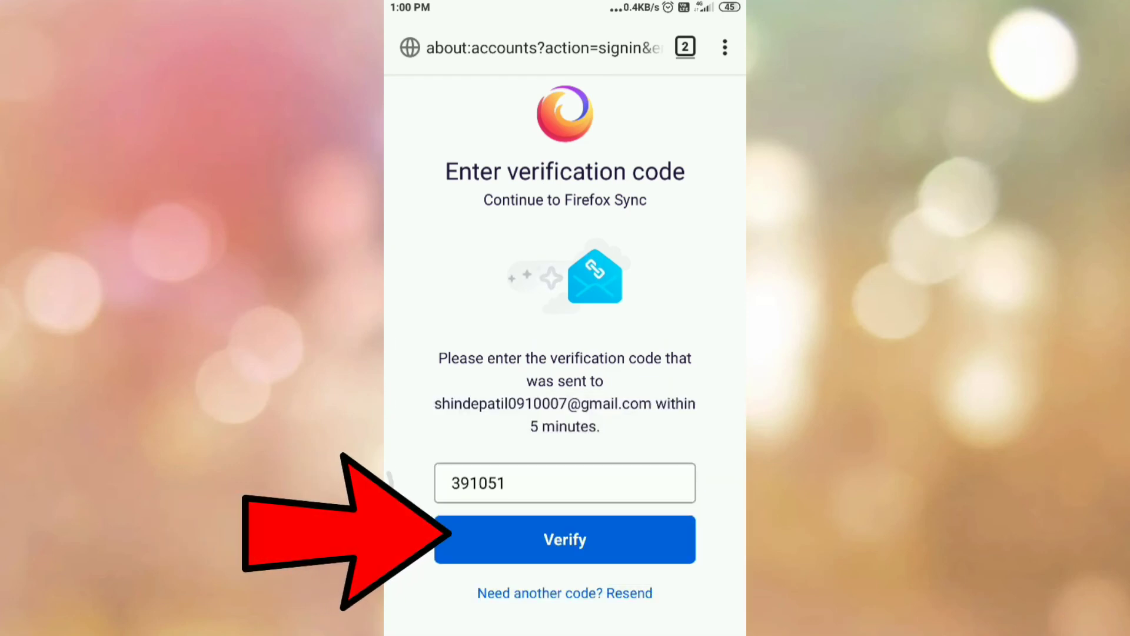
click(564, 538)
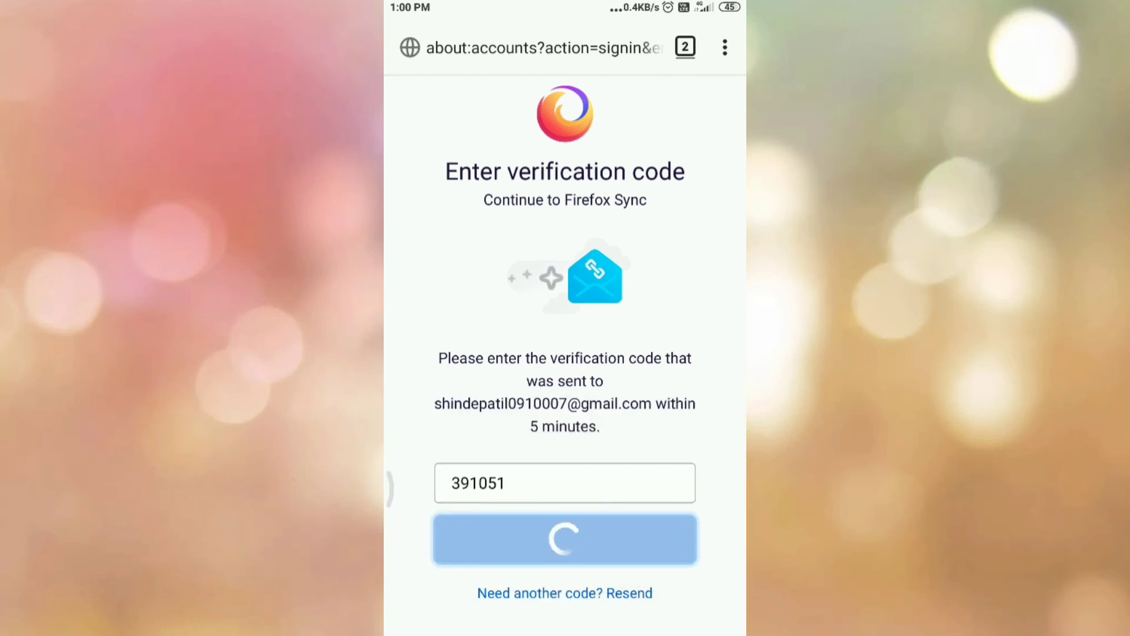
click(564, 538)
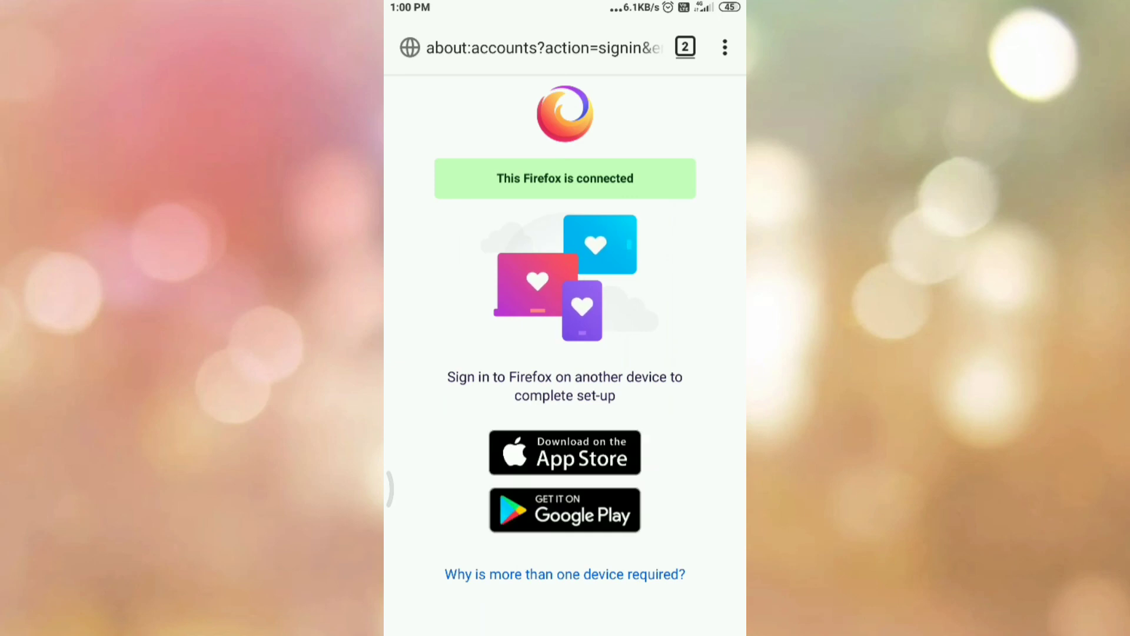